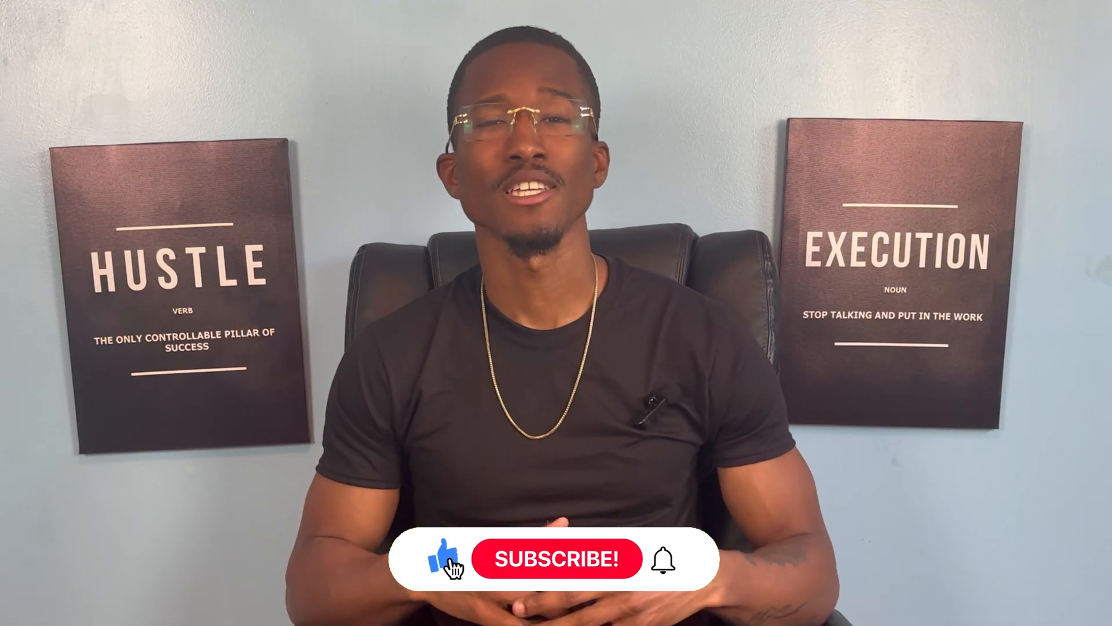
pyautogui.click(556, 559)
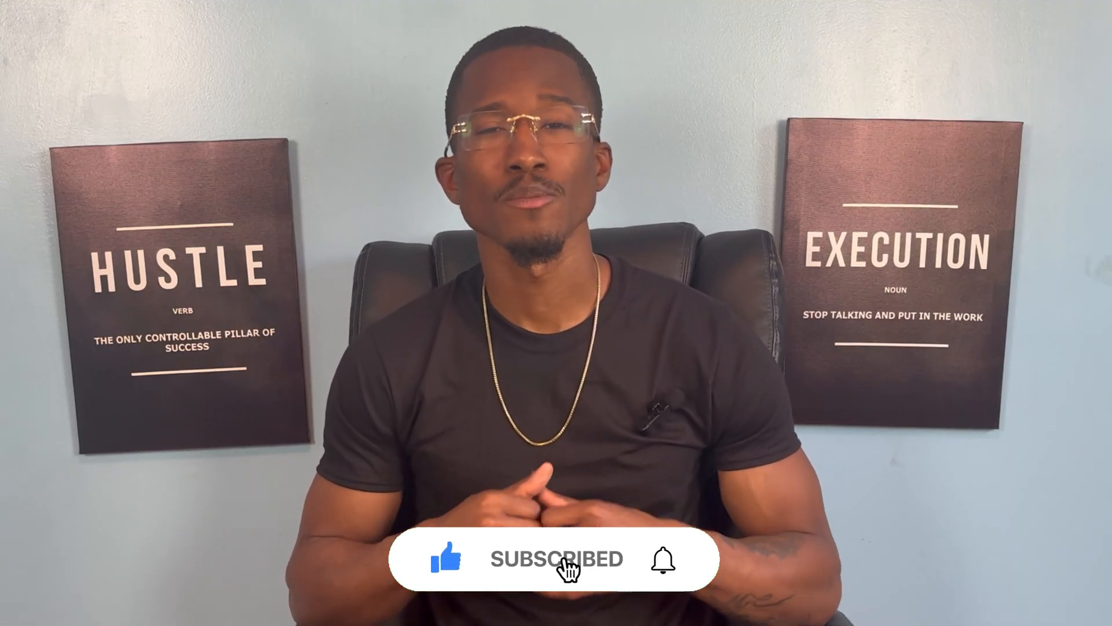